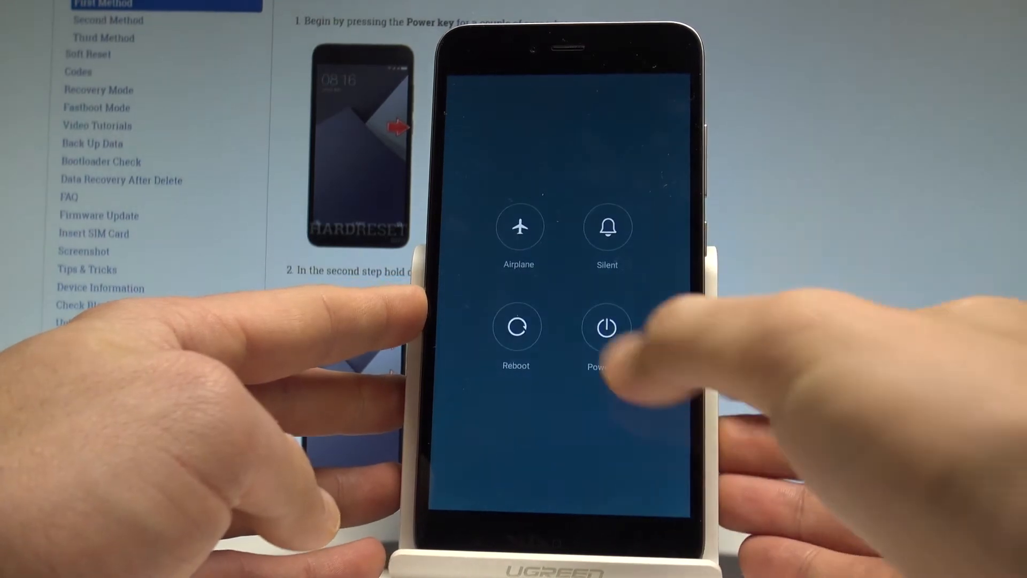
- Choose Power off so the phone shuts down and restarts into Mi-Recovery 3.0
click(605, 327)
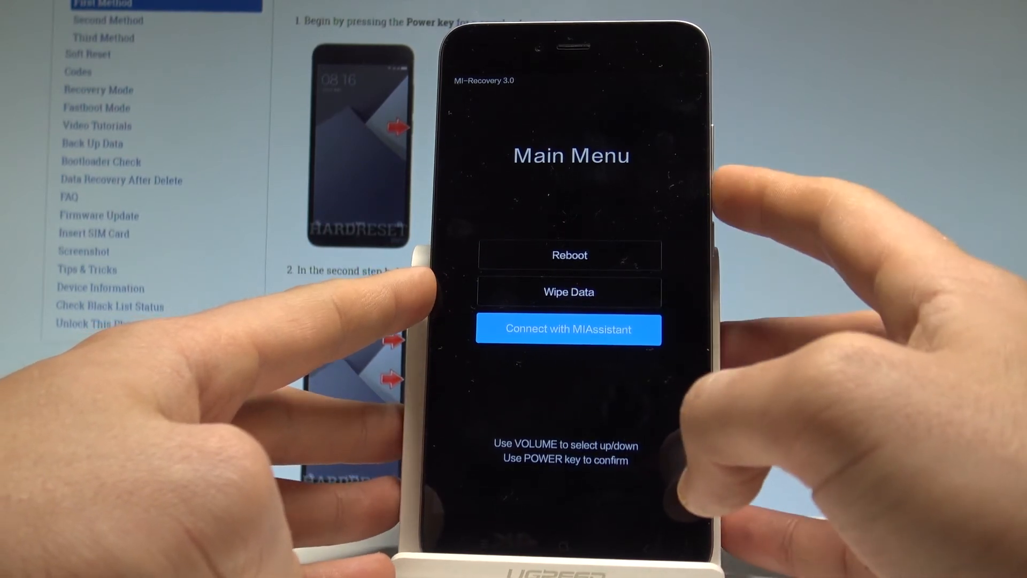
- Move the highlight up to the Reboot entry with Volume Up, leaving it unconfirmed
key(volumeup)
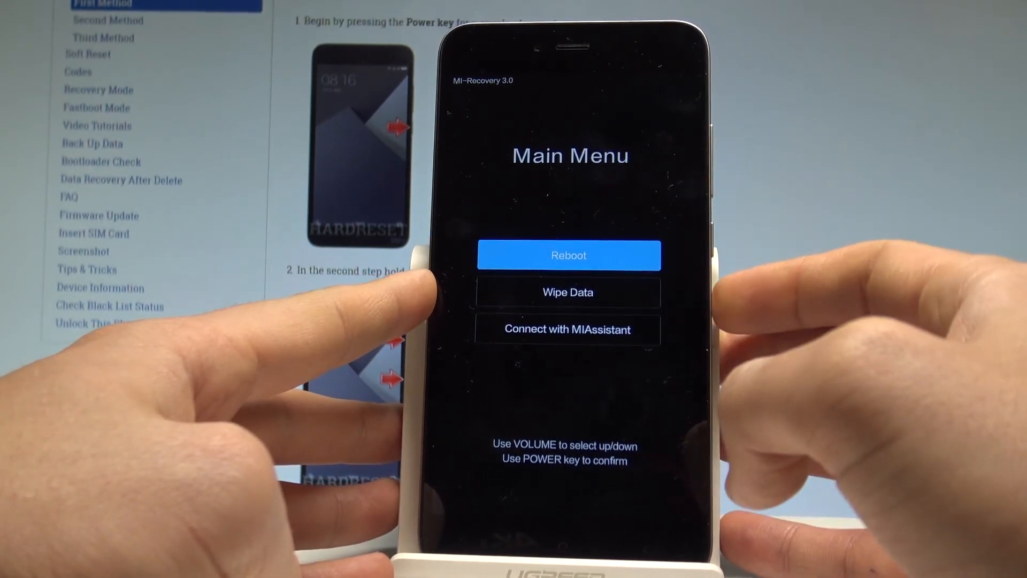